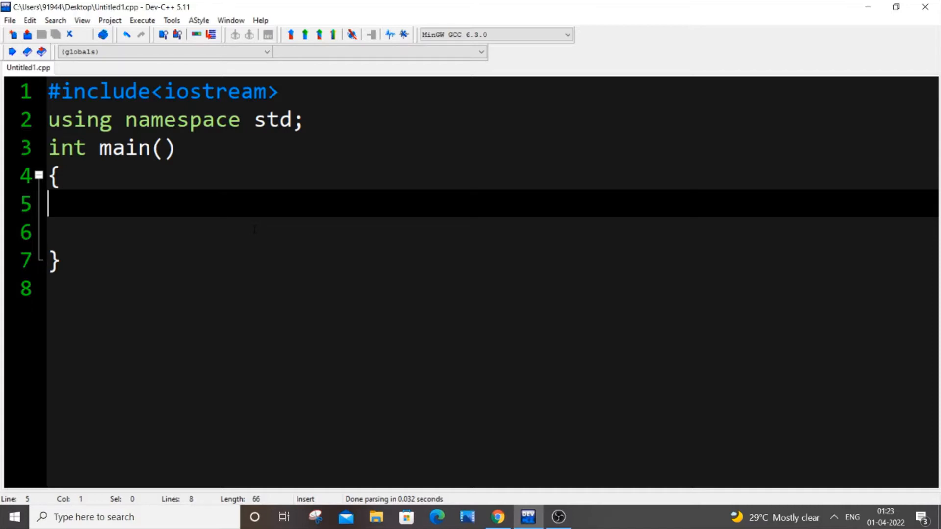
Step: Declare int n=5; and float f; on lines 5 and 6 of main
{"action": "type", "text": "int n"}
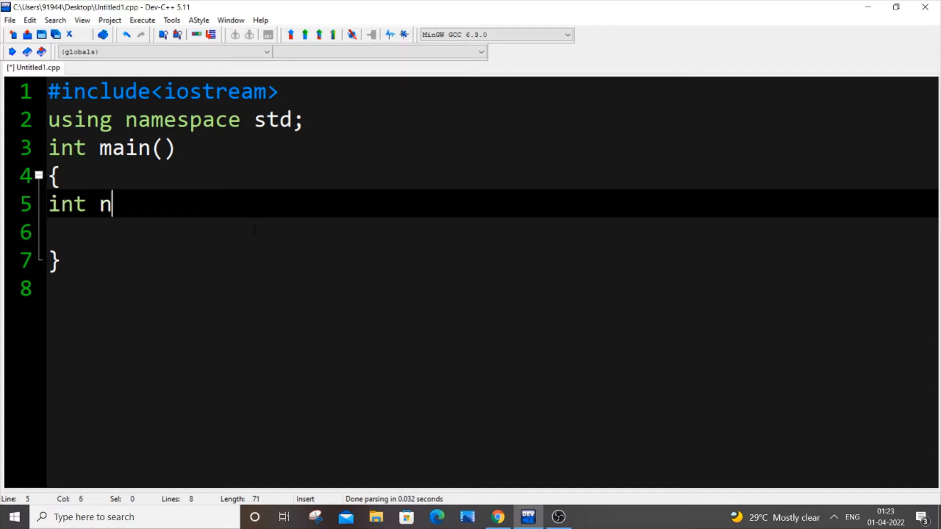
{"action": "type", "text": "="}
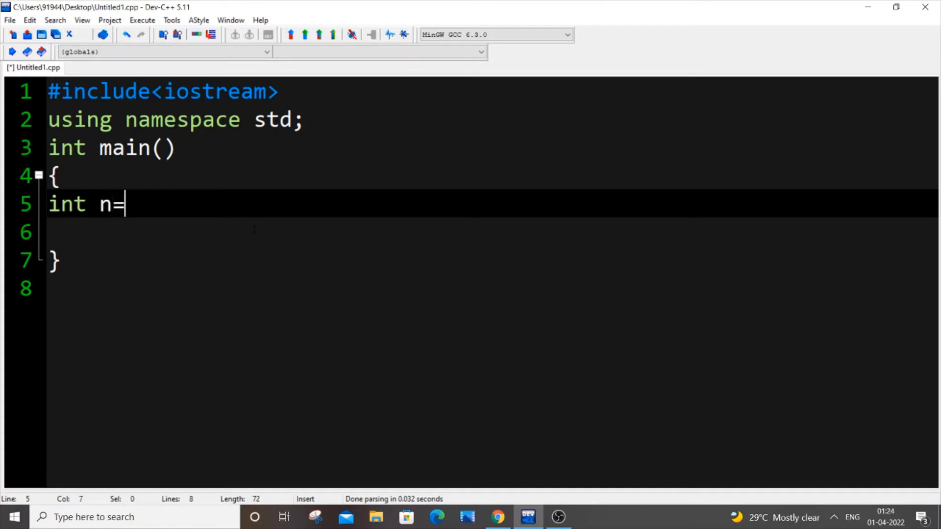
{"action": "type", "text": "5;"}
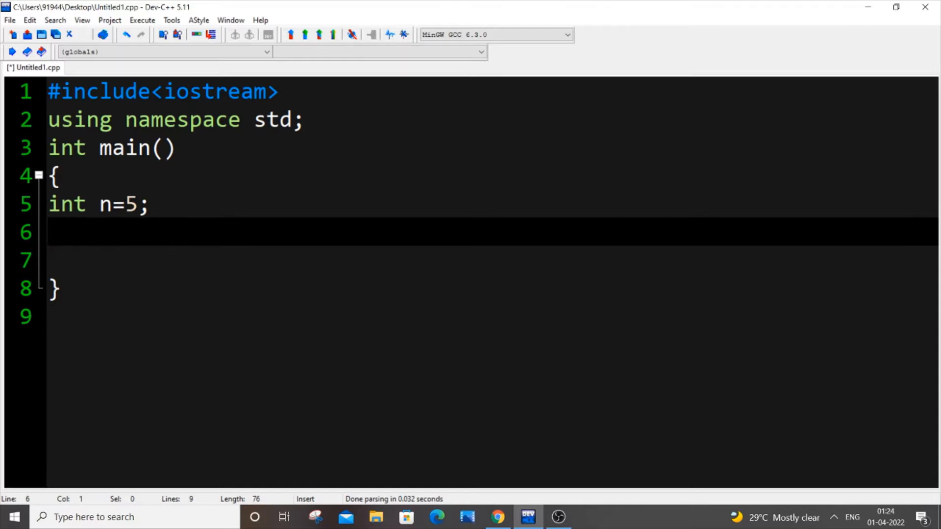
{"action": "type", "text": "float"}
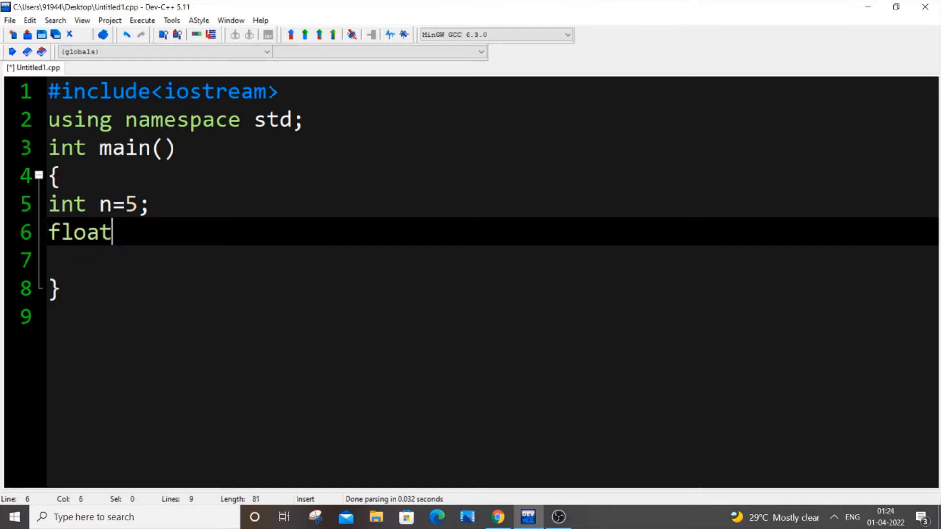
{"action": "type", "text": "f"}
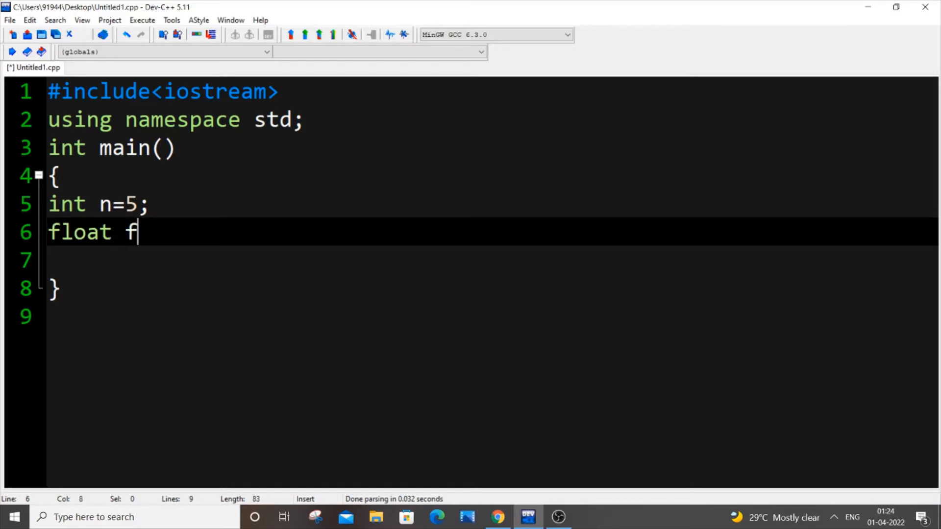
{"action": "type", "text": ";"}
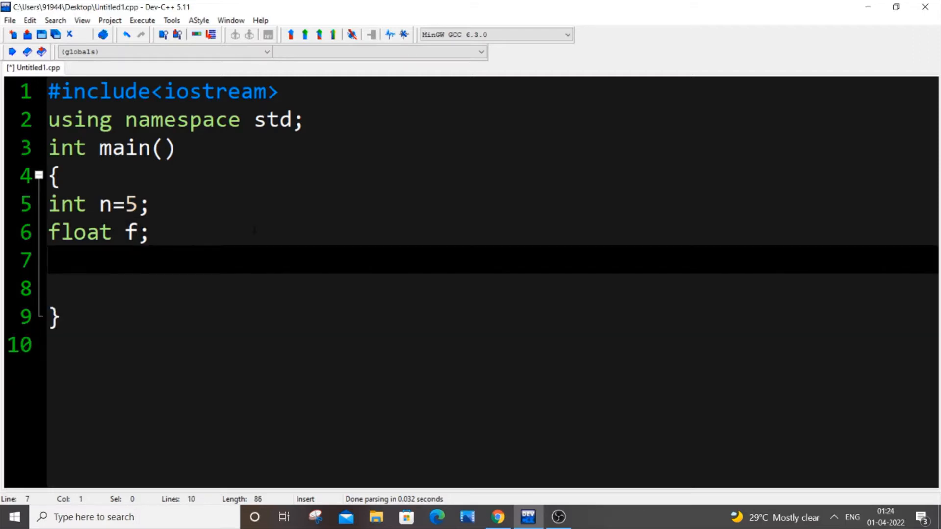
Step: Add the statements f=n; and cout<<f; below the declarations
{"action": "type", "text": "f"}
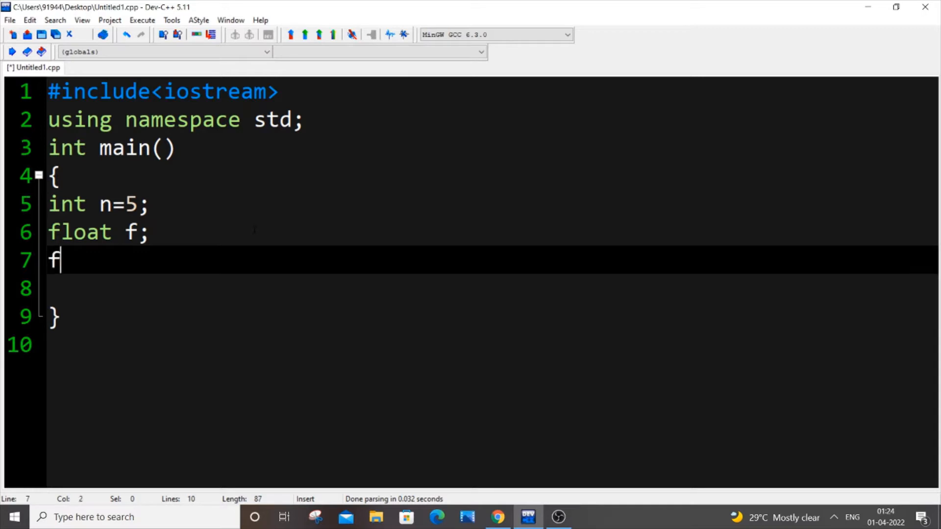
{"action": "type", "text": "=n;"}
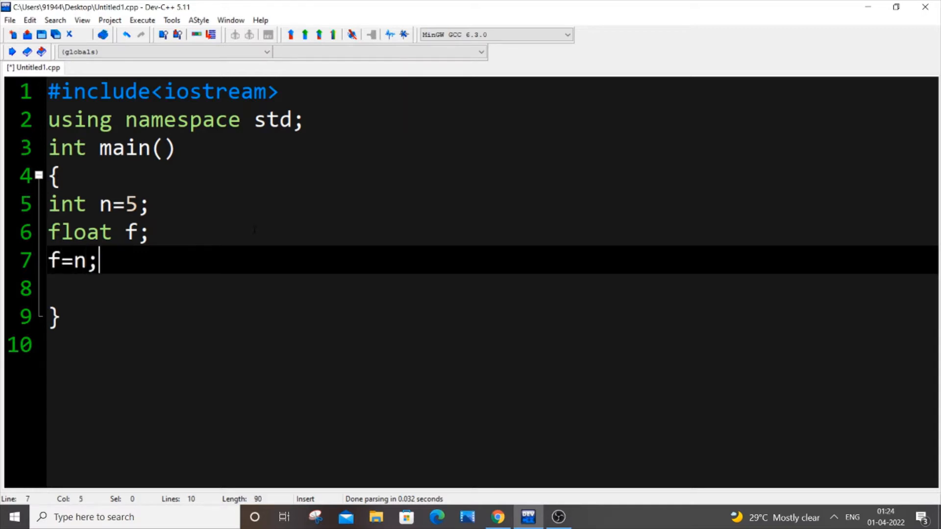
{"action": "type", "text": "c"}
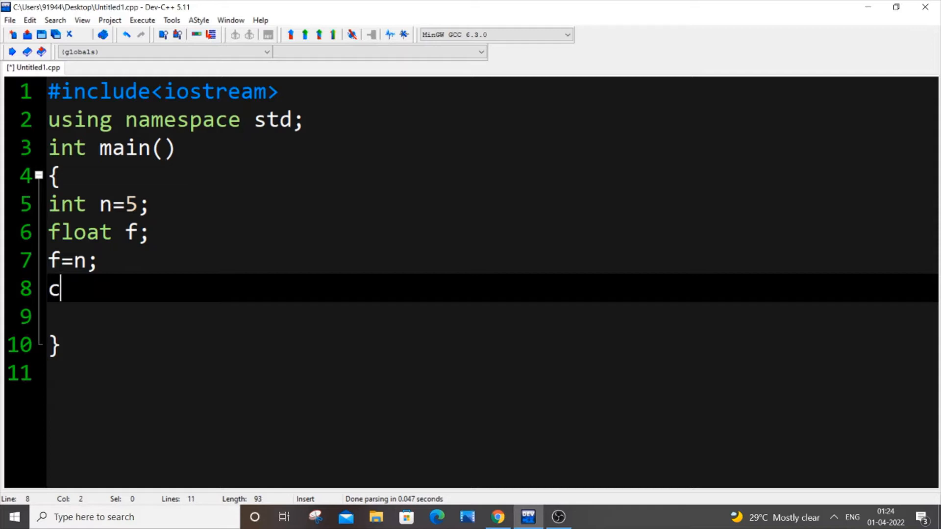
{"action": "type", "text": "out<<f"}
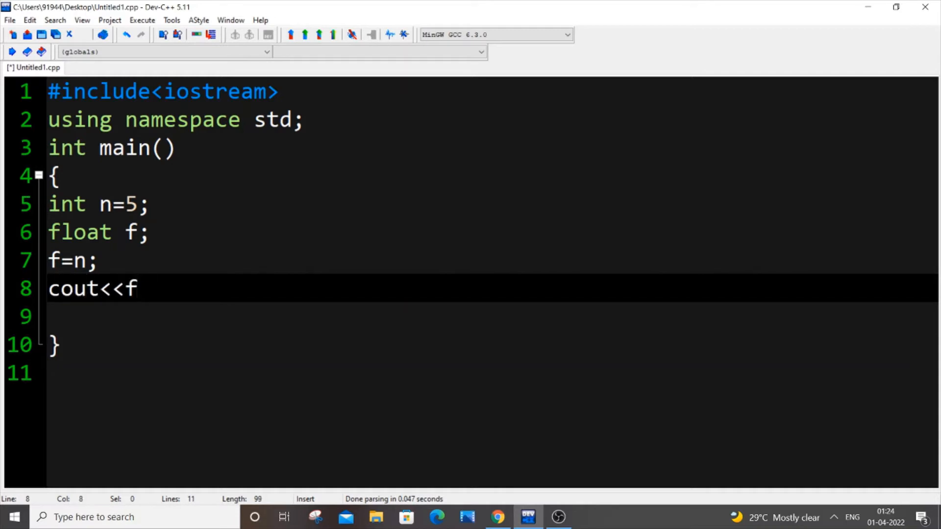
{"action": "left_click", "coordinate": [142, 19]}
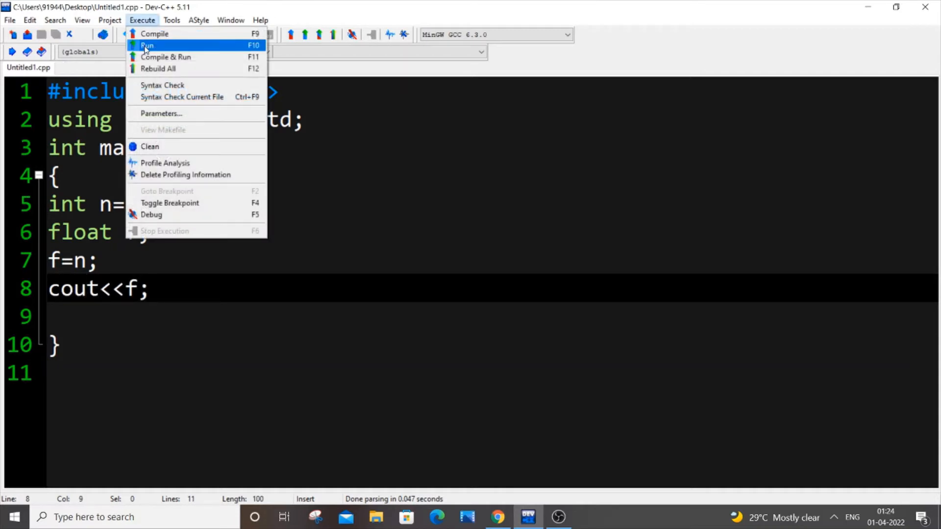
Step: Run the program, see it print 5, and return to line 7
{"action": "left_click", "coordinate": [154, 34]}
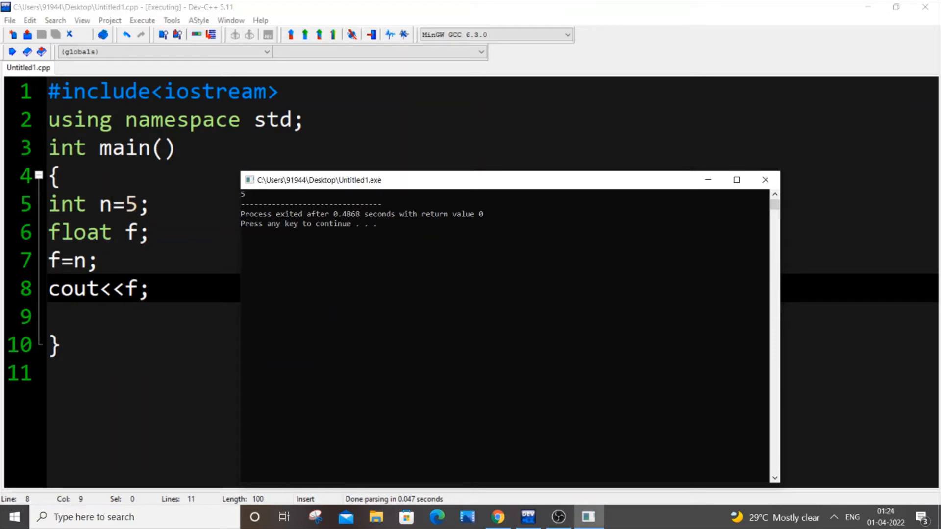
{"action": "mouse_move", "coordinate": [290, 193]}
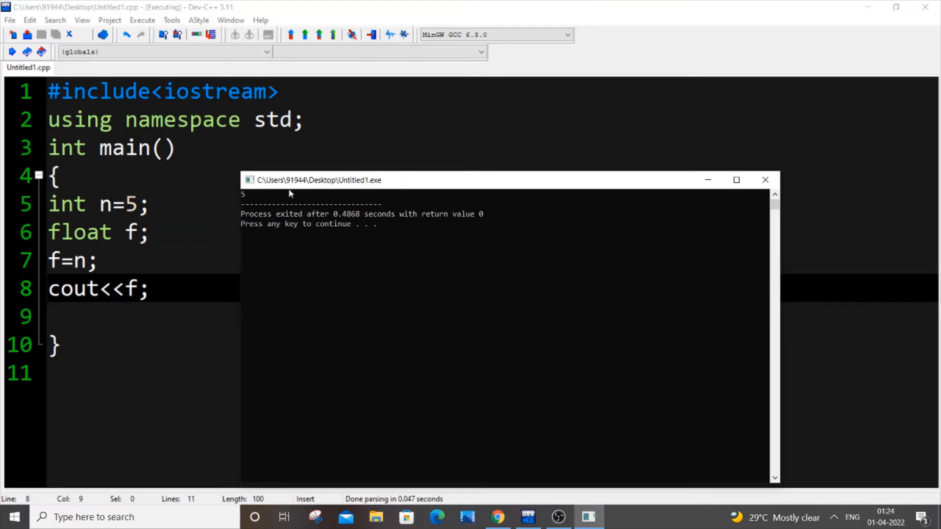
{"action": "mouse_move", "coordinate": [632, 184]}
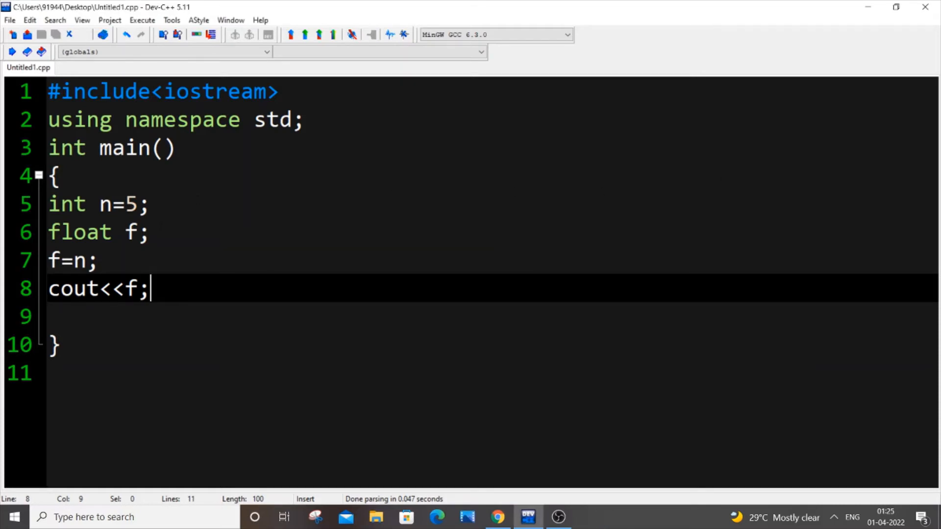
{"action": "left_click", "coordinate": [78, 261]}
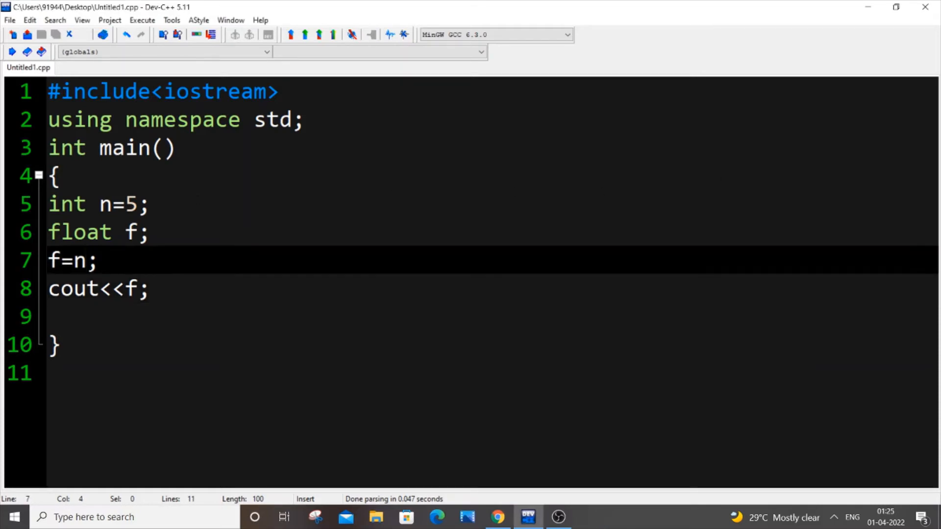
Step: Append + 0.3125 to n on line 7, ending past the semicolon
{"action": "type", "text": "+"}
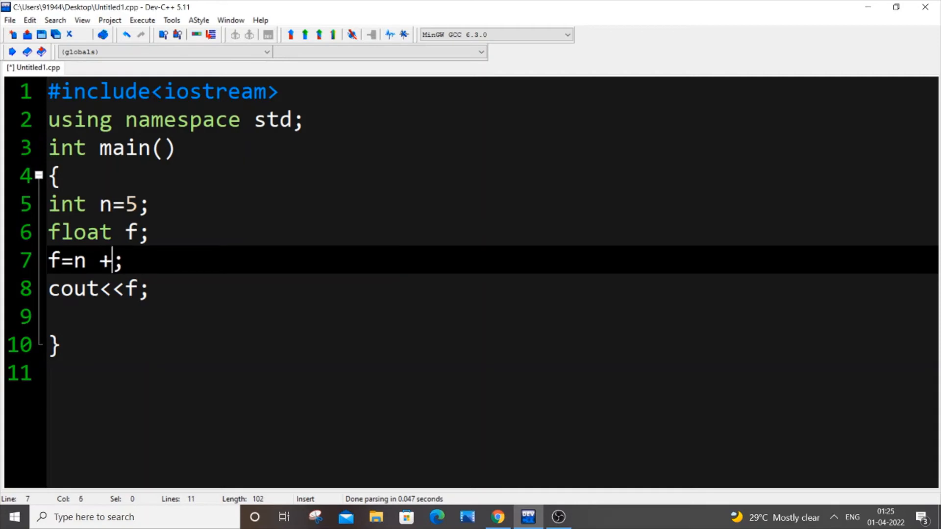
{"action": "type", "text": "0."}
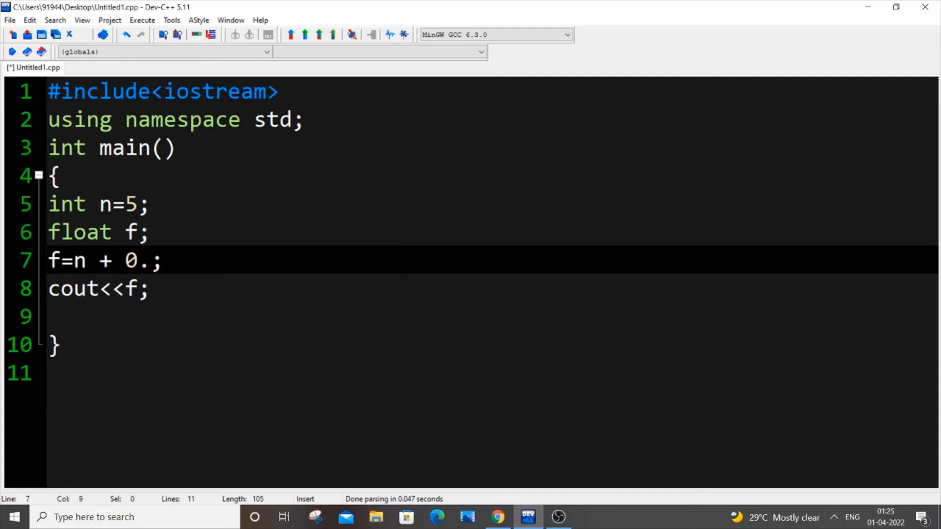
{"action": "type", "text": "3125"}
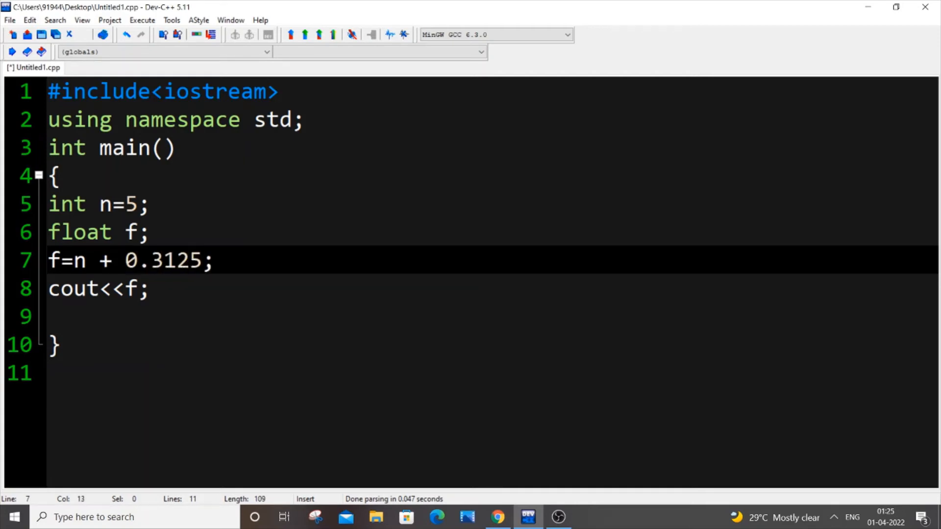
{"action": "key", "text": "Right"}
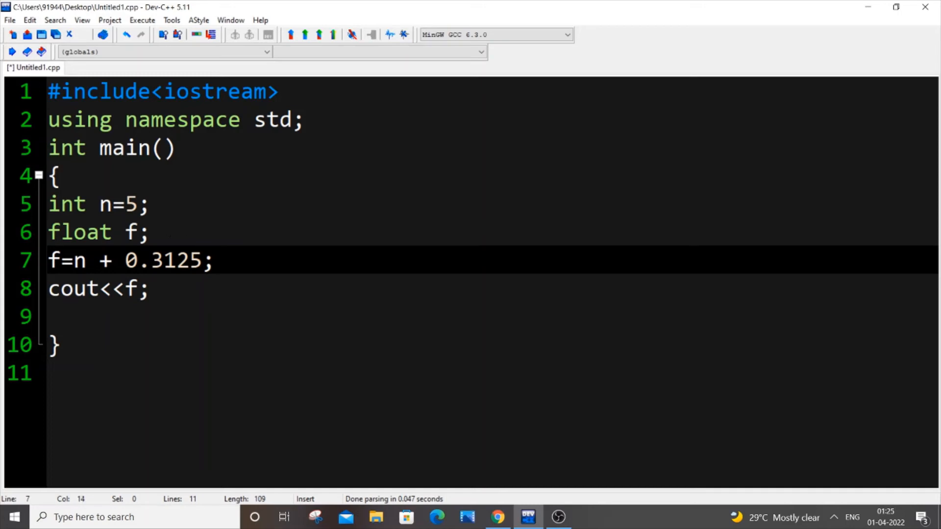
{"action": "left_click", "coordinate": [214, 260]}
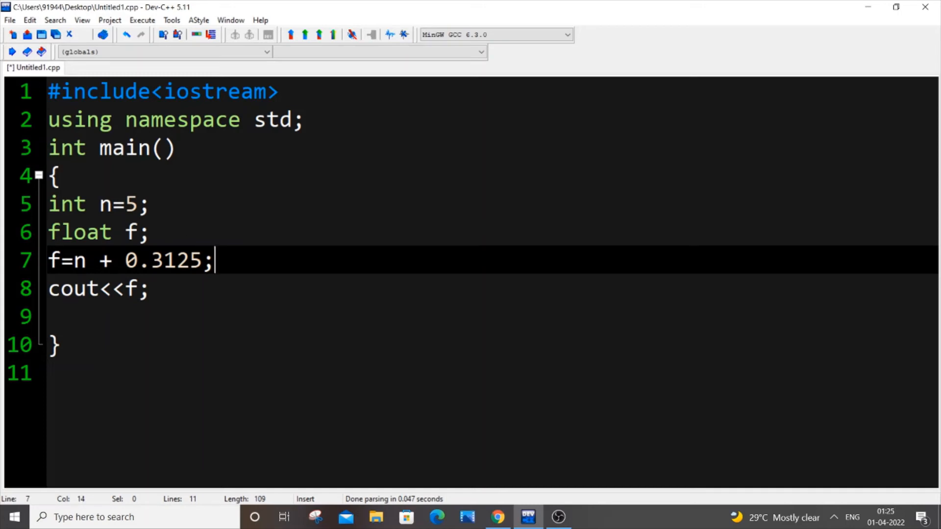